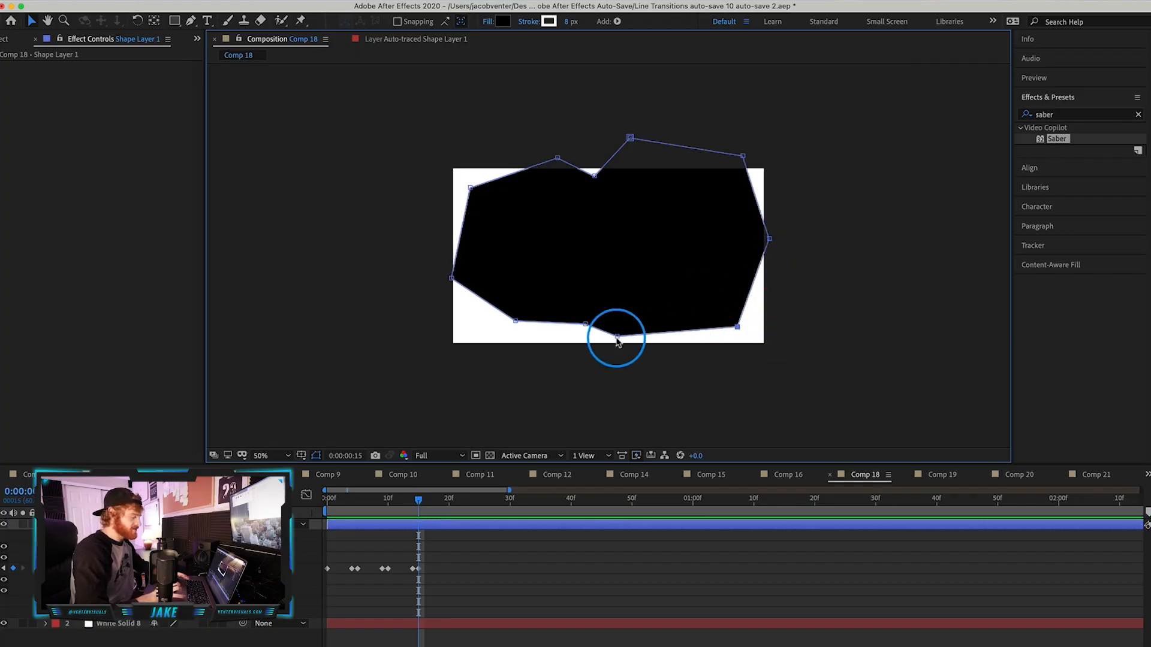
Drag the bottom path vertex of the black shape down past the frame edge.
drag(587, 324, 514, 323)
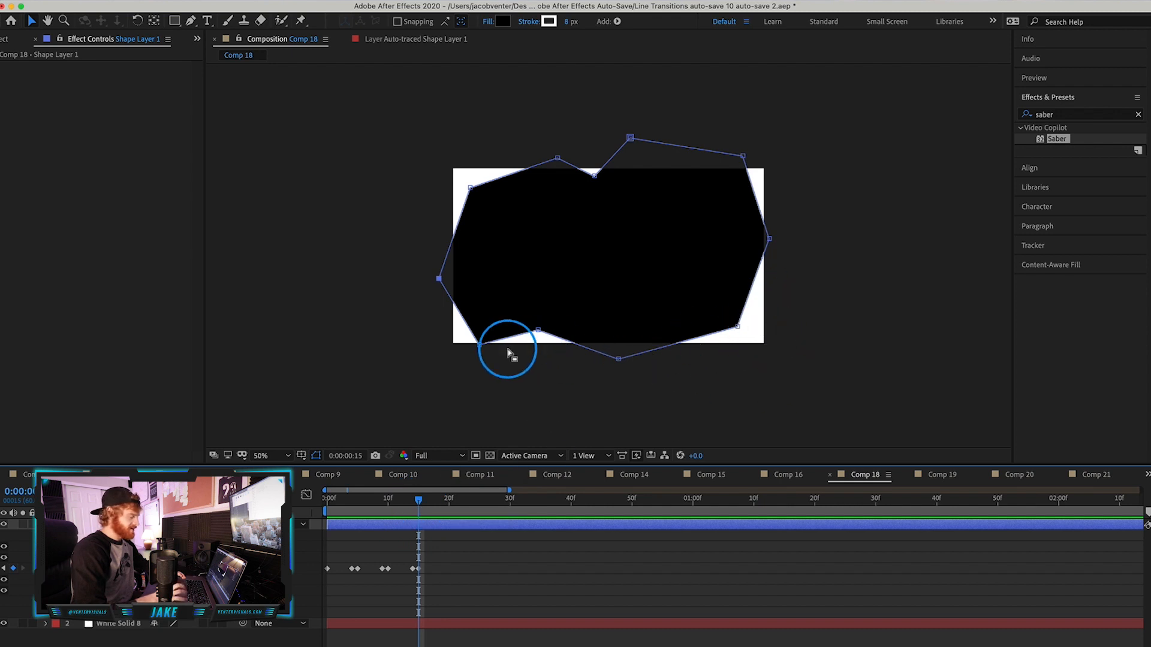
mouse_move(594, 273)
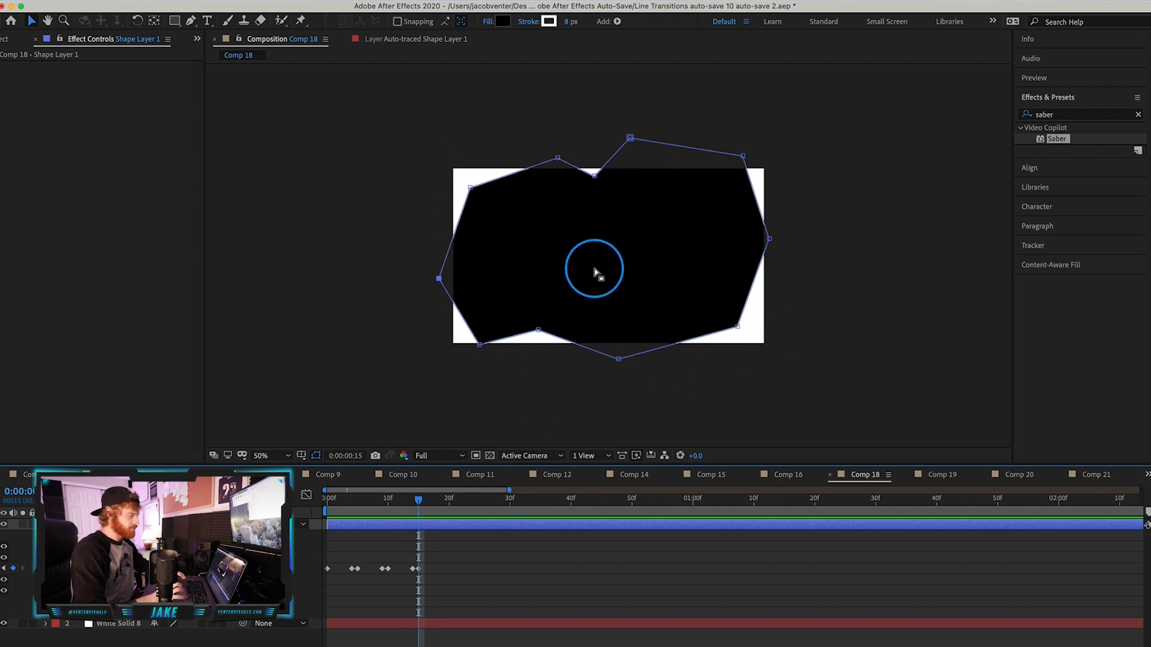
mouse_move(649, 279)
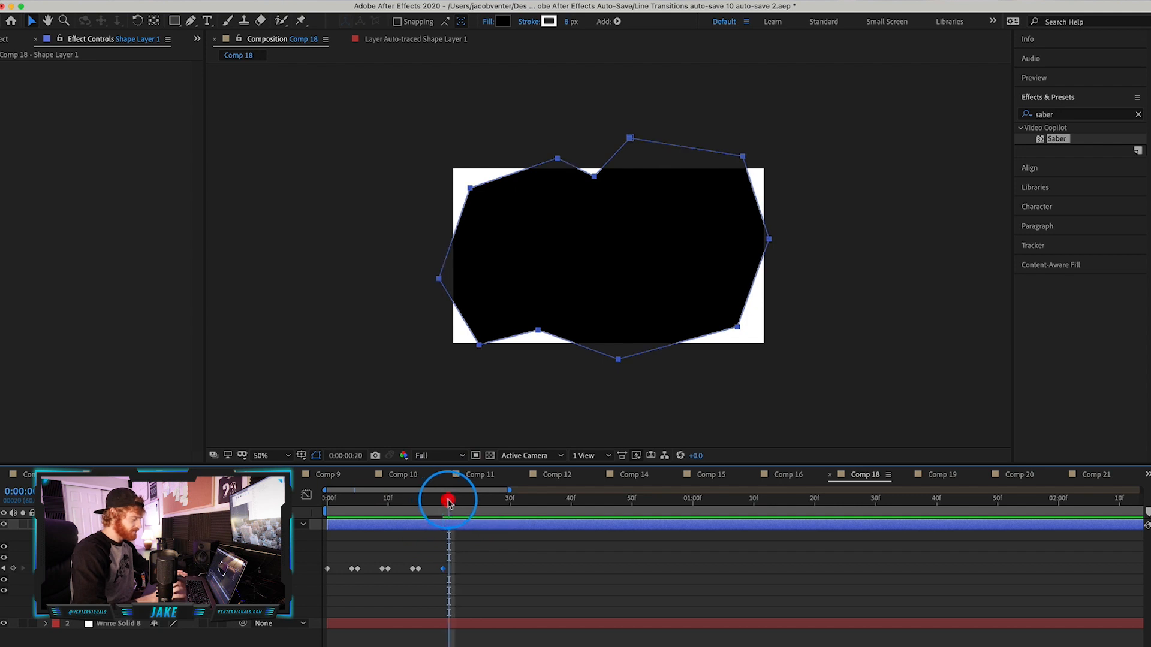
mouse_move(466, 187)
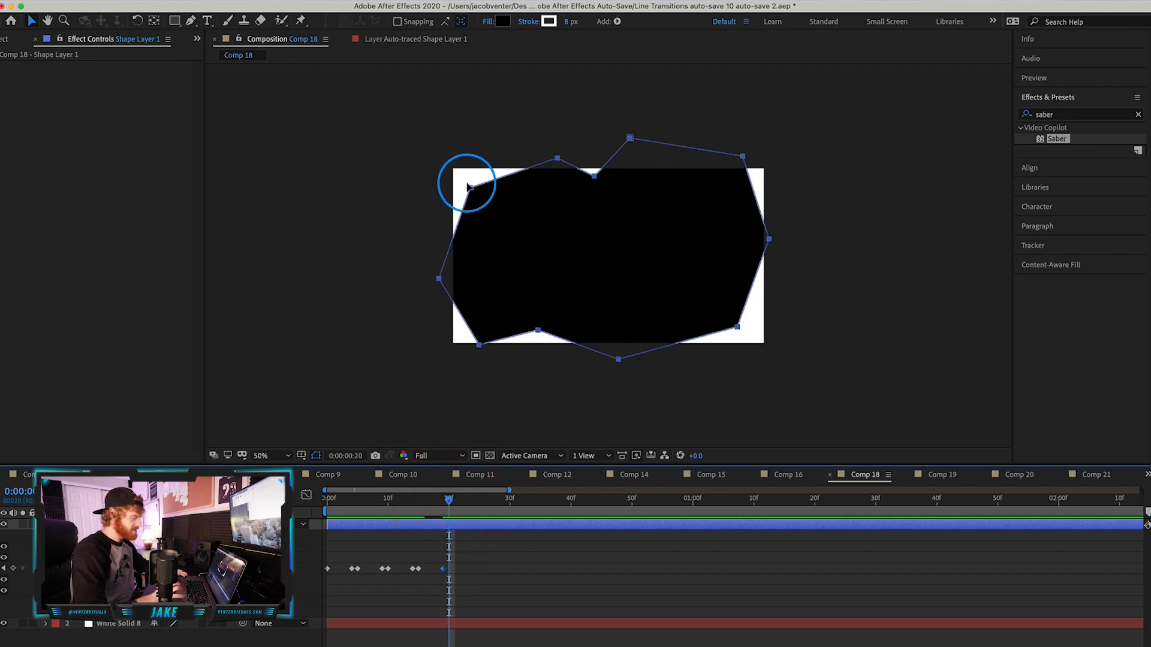
mouse_move(503, 227)
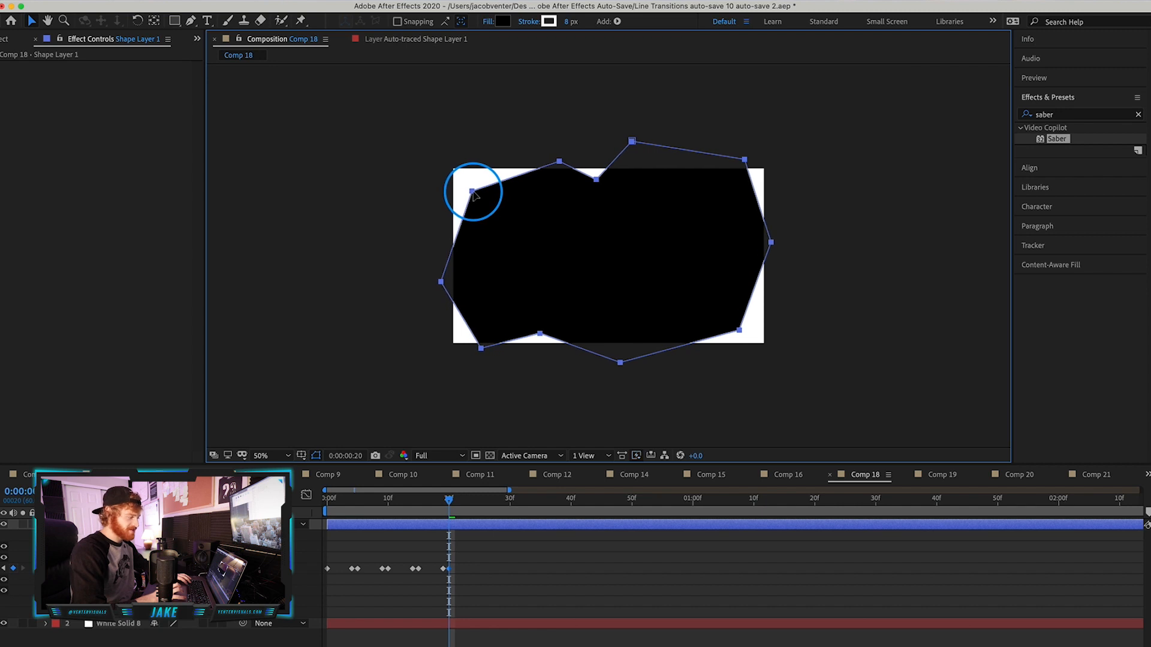
Select the whole black shape layer after nudging its path outward at frame 20.
click(491, 205)
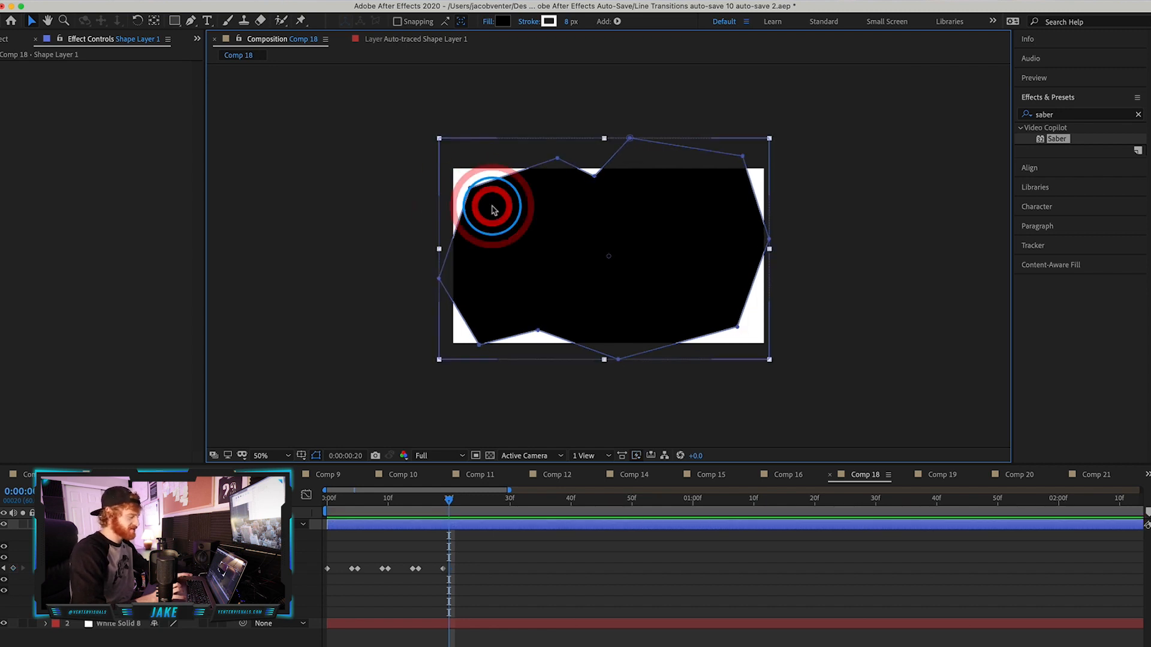